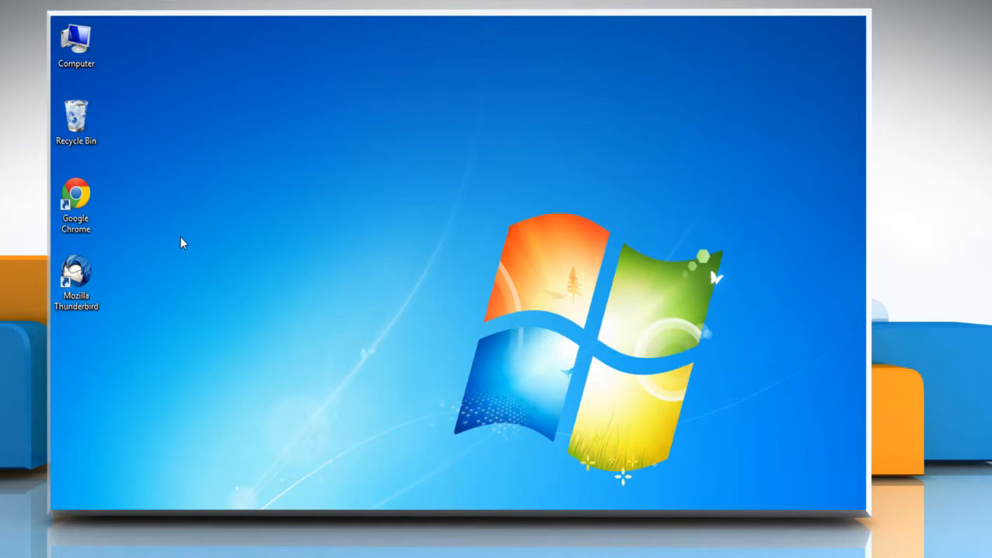
- Launch Google Chrome from its desktop shortcut
{"action": "left_click", "coordinate": [74, 199]}
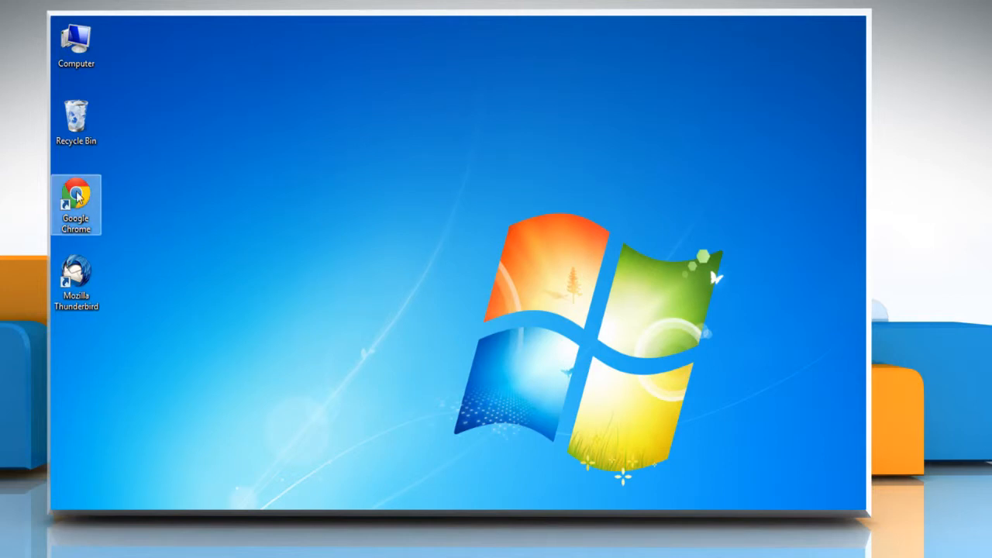
{"action": "double_click", "coordinate": [76, 205]}
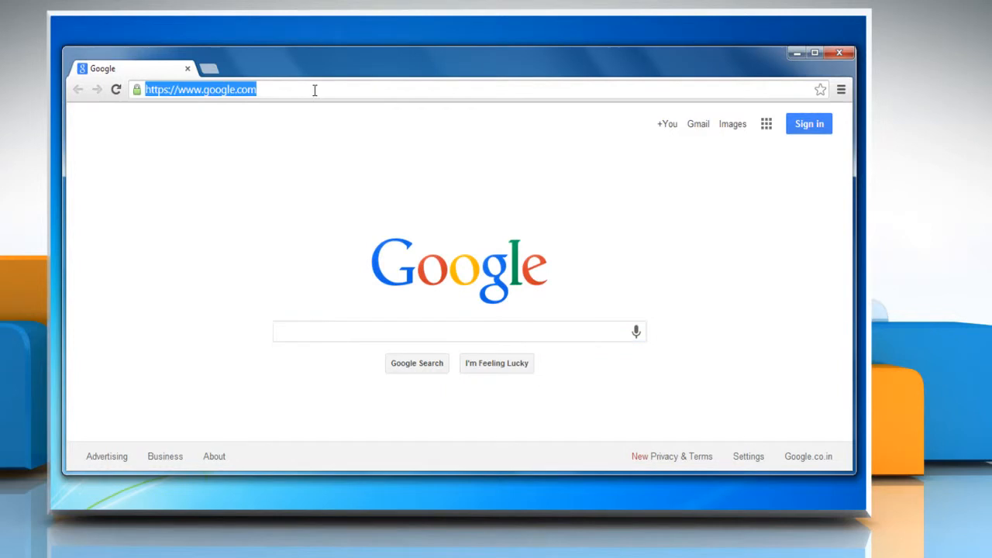
- Navigate to addons.mozilla.org in the address bar
{"action": "type", "text": "addons.mo"}
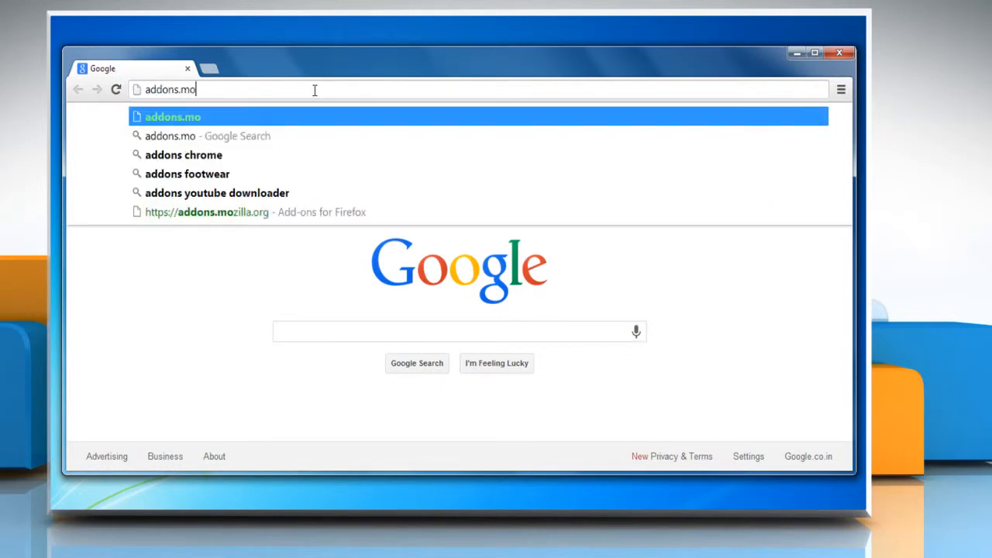
{"action": "type", "text": "zilla.org/en-US/firefox/"}
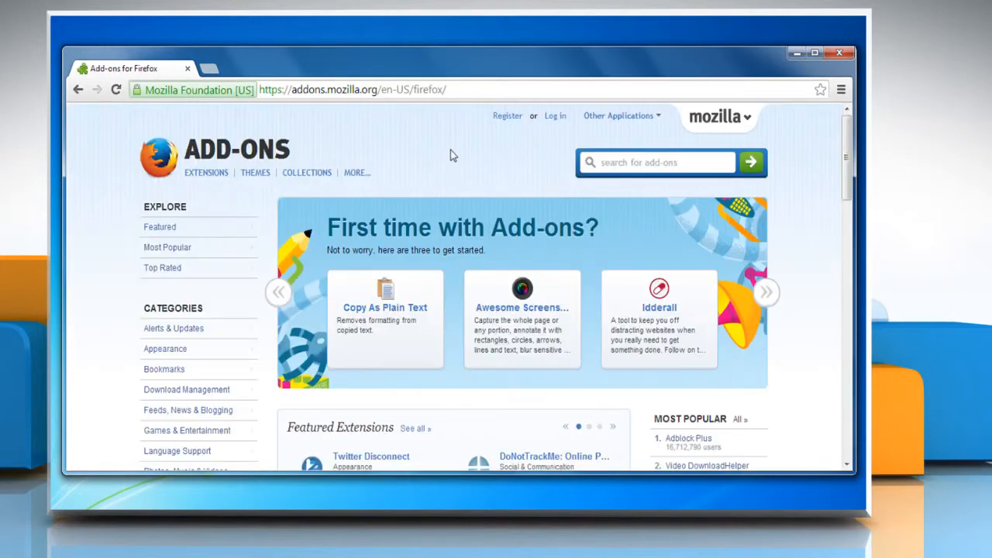
- Search 'provider for google calendar' and go to the Provider for Google Calendar add-on page
{"action": "left_click", "coordinate": [659, 163]}
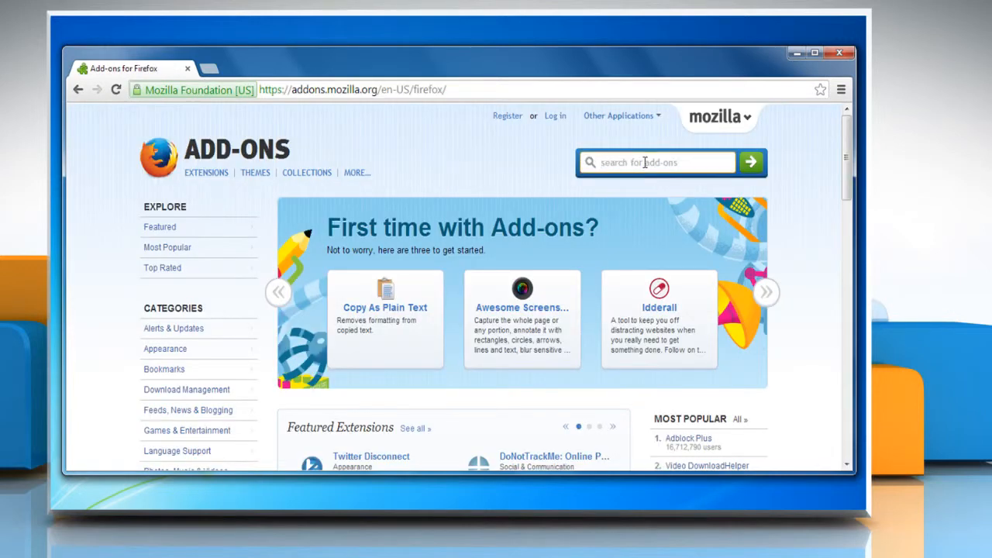
{"action": "type", "text": "provi"}
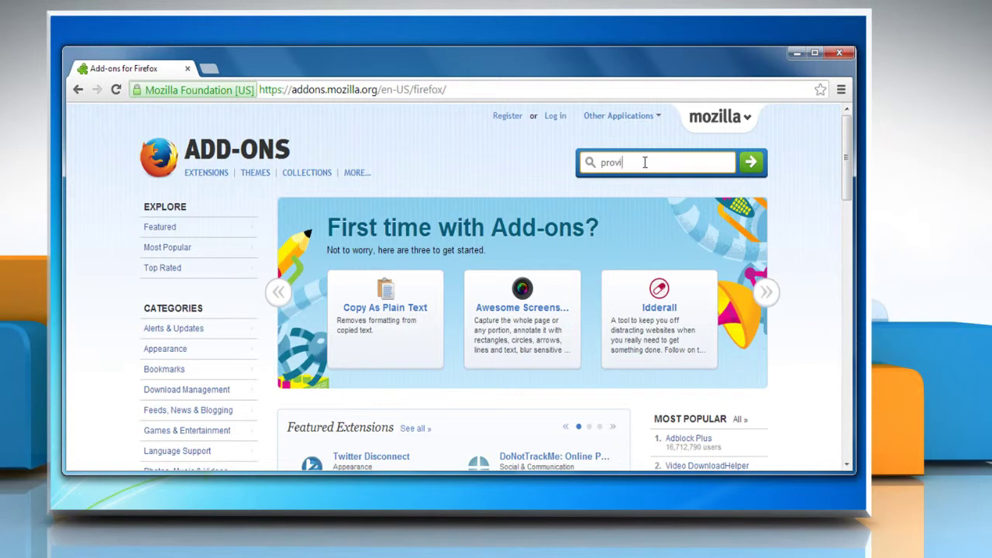
{"action": "type", "text": "der for google ca"}
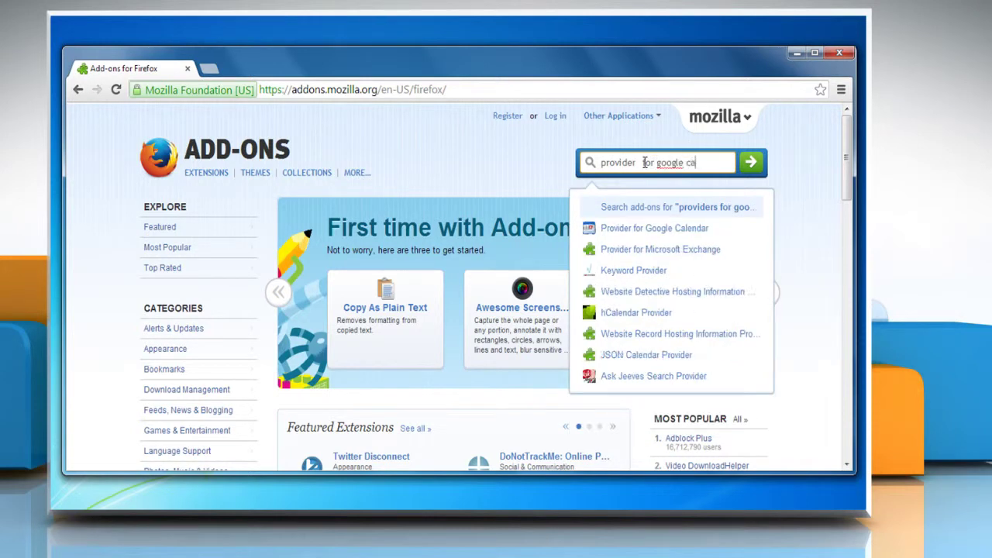
{"action": "type", "text": "lendar"}
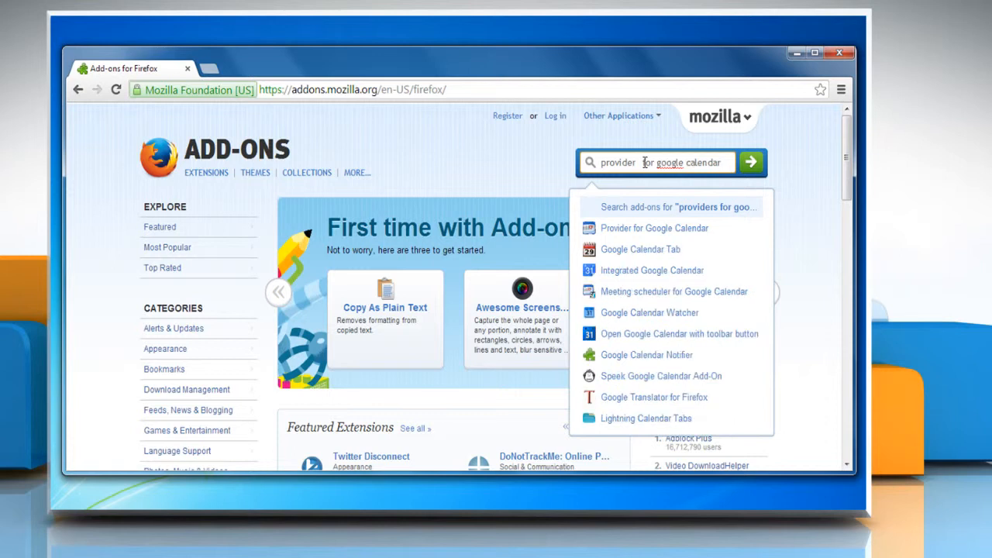
{"action": "mouse_move", "coordinate": [654, 228]}
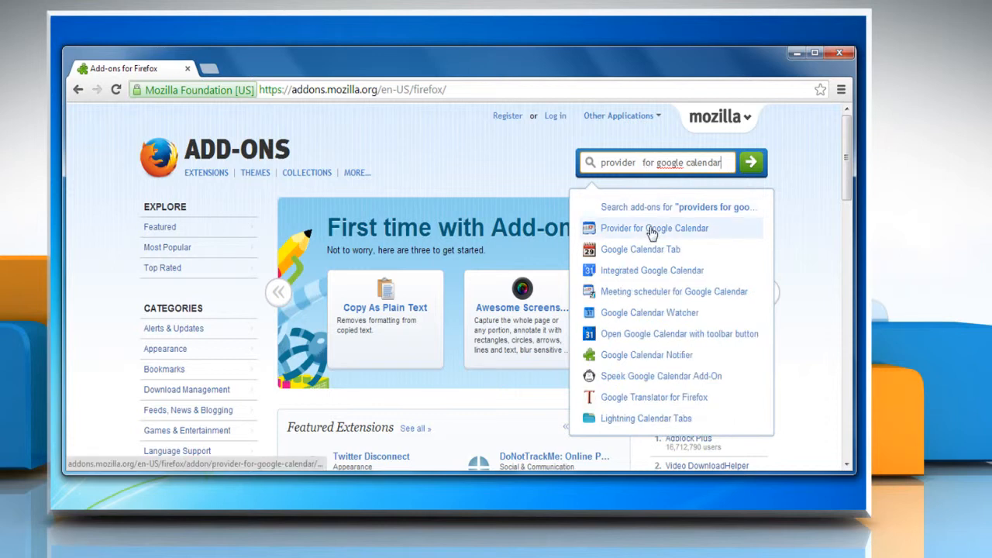
{"action": "left_click", "coordinate": [655, 228]}
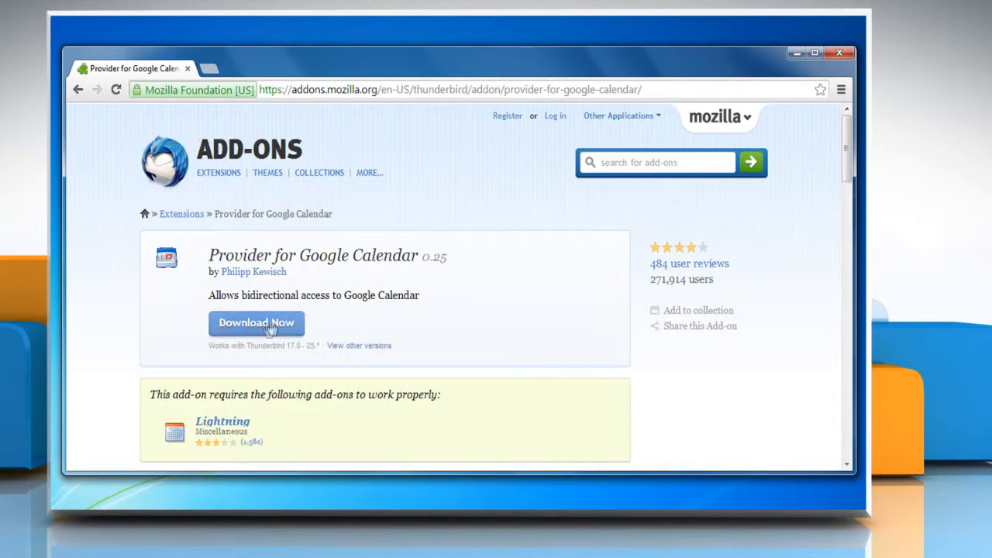
- Download the Provider for Google Calendar .xpi file via Download Now and save it
{"action": "left_click", "coordinate": [257, 322]}
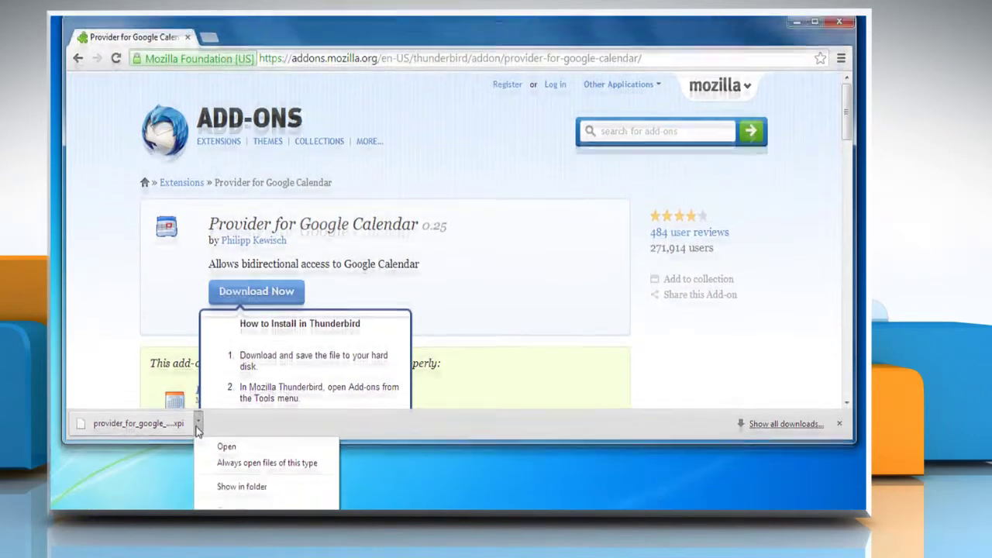
{"action": "left_click", "coordinate": [242, 487]}
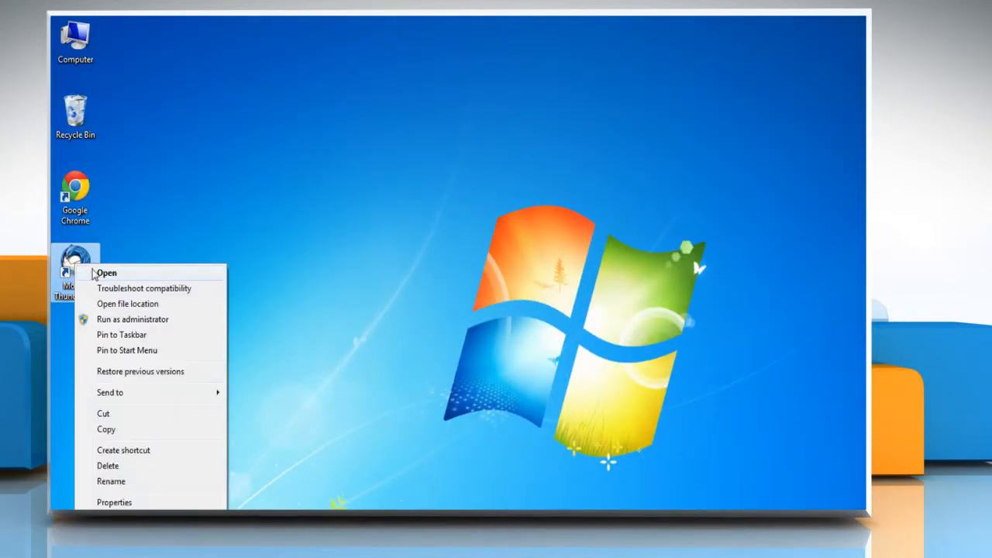
- Start Thunderbird and bring up the Add-ons Manager from the application menu
{"action": "left_click", "coordinate": [106, 273]}
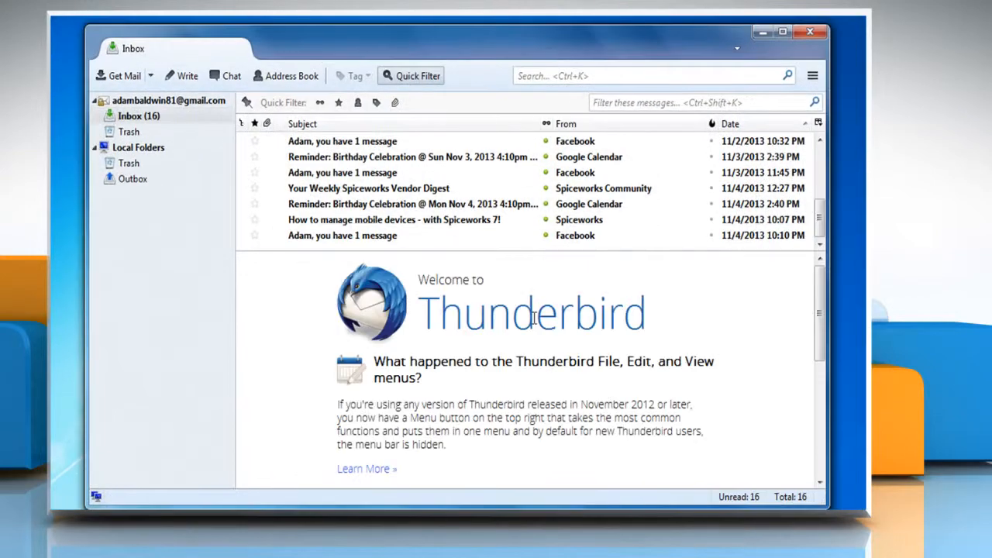
{"action": "left_click", "coordinate": [812, 75]}
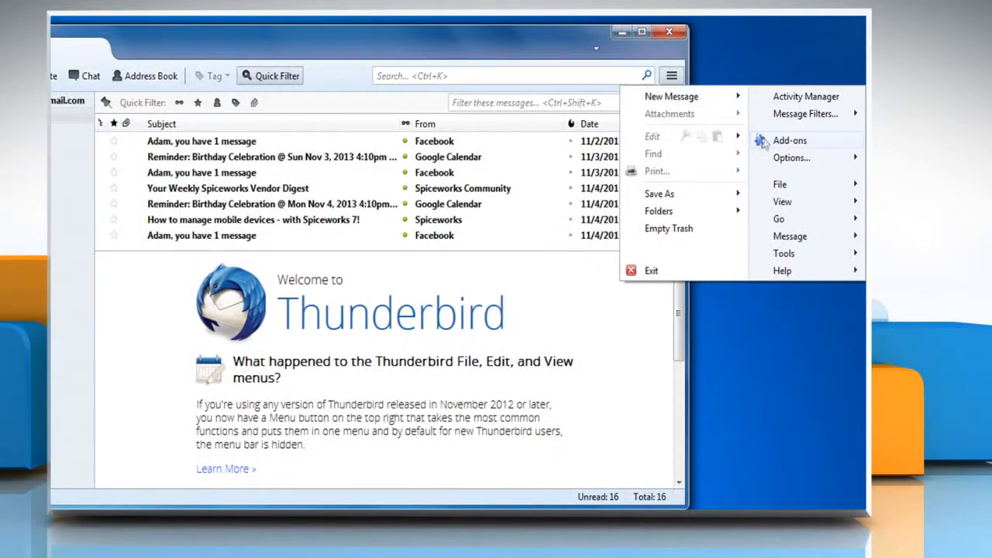
{"action": "left_click", "coordinate": [790, 139]}
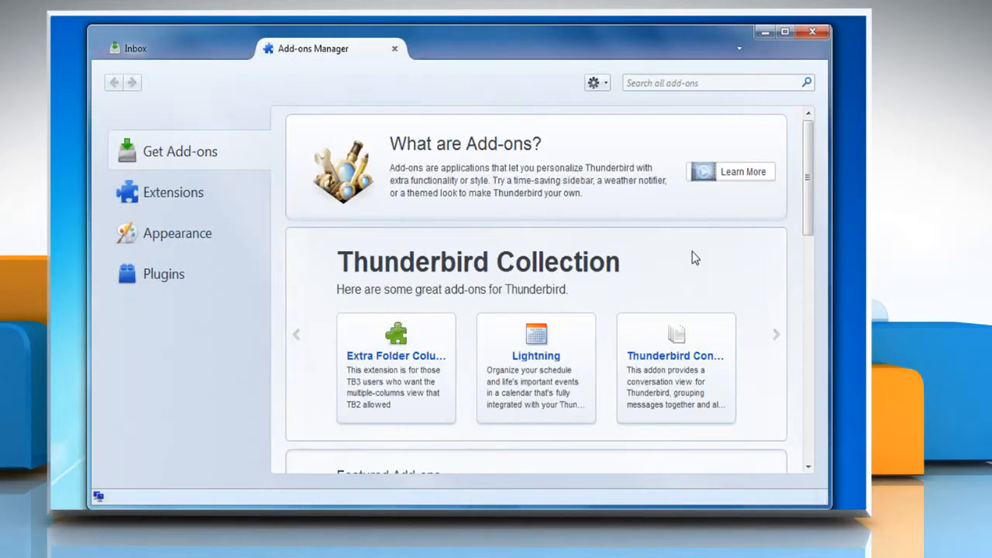
- Choose Install Add-on From File and select the downloaded .xpi from the Downloads folder
{"action": "left_click", "coordinate": [597, 84]}
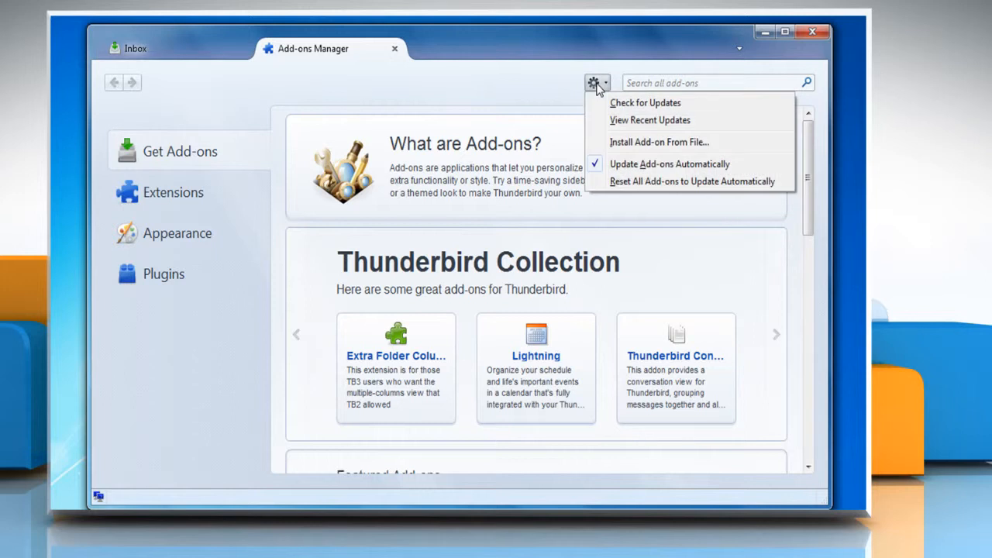
{"action": "mouse_move", "coordinate": [659, 143]}
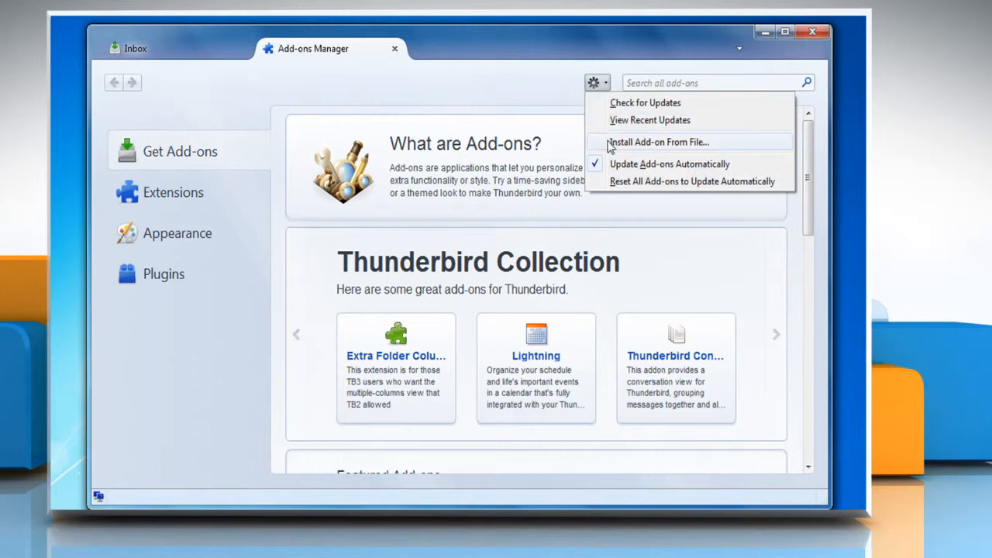
{"action": "left_click", "coordinate": [658, 143]}
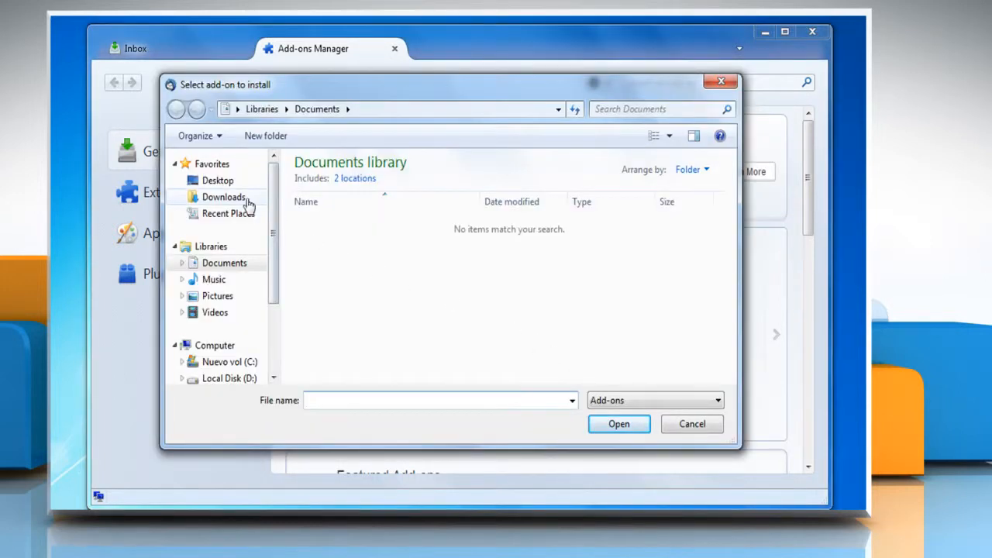
{"action": "left_click", "coordinate": [223, 195]}
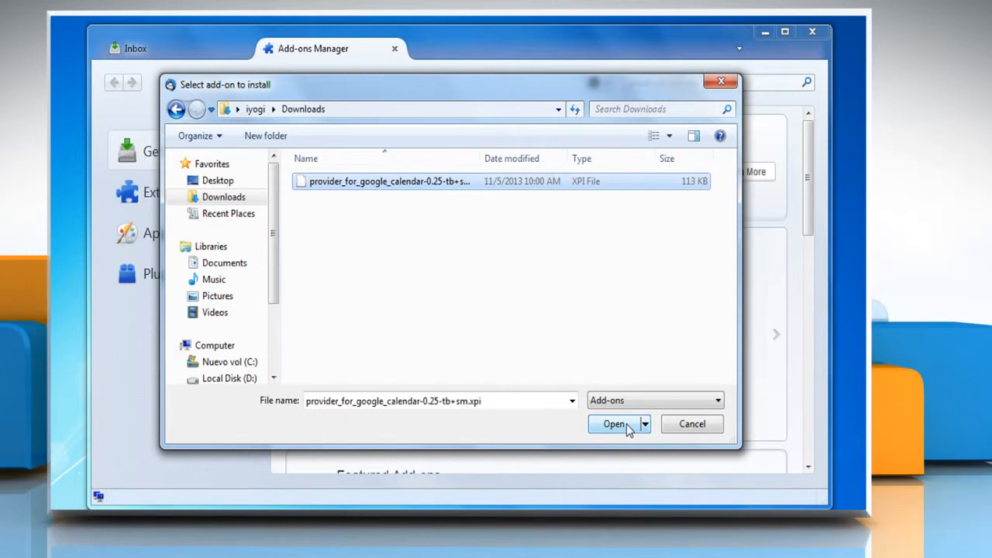
{"action": "left_click", "coordinate": [614, 425]}
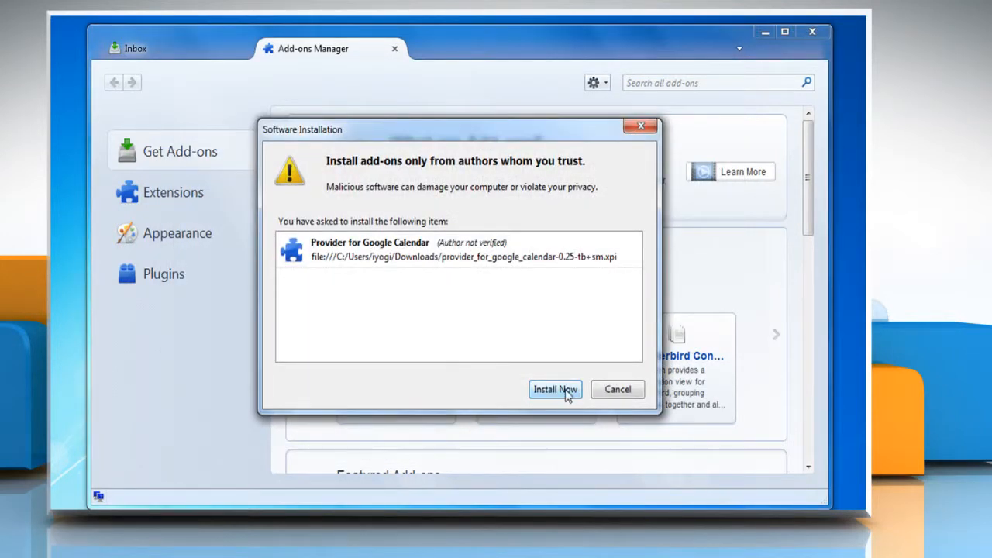
- Confirm Install Now for Provider for Google Calendar and restart Thunderbird
{"action": "left_click", "coordinate": [555, 389]}
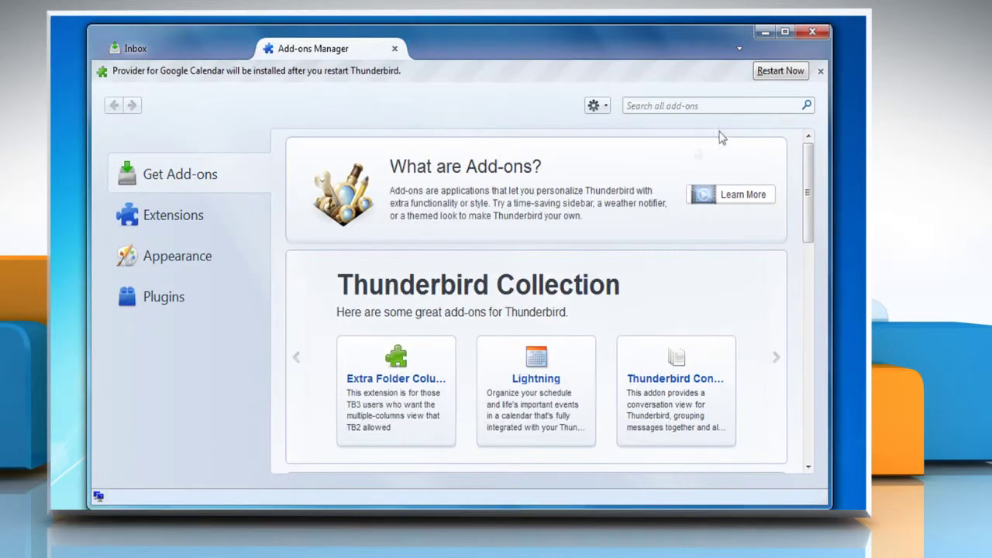
{"action": "mouse_move", "coordinate": [781, 71]}
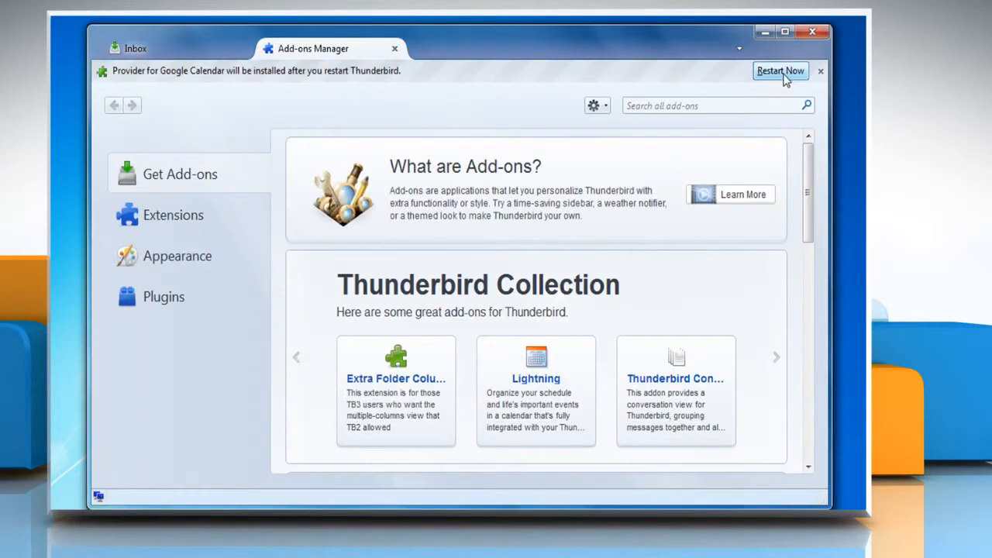
{"action": "left_click", "coordinate": [779, 72]}
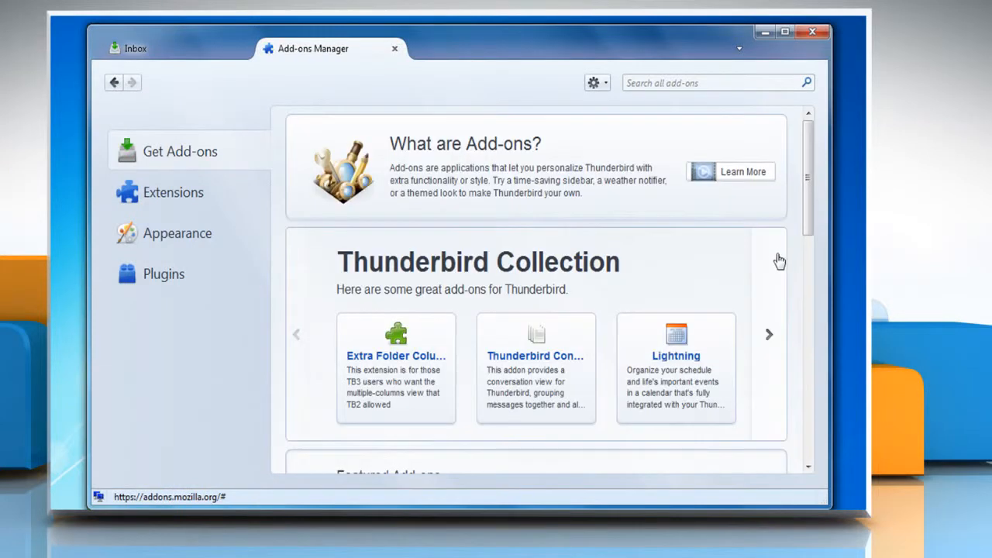
- Show the Extensions list confirming Provider for Google Calendar 0.25 is installed
{"action": "left_click", "coordinate": [173, 192]}
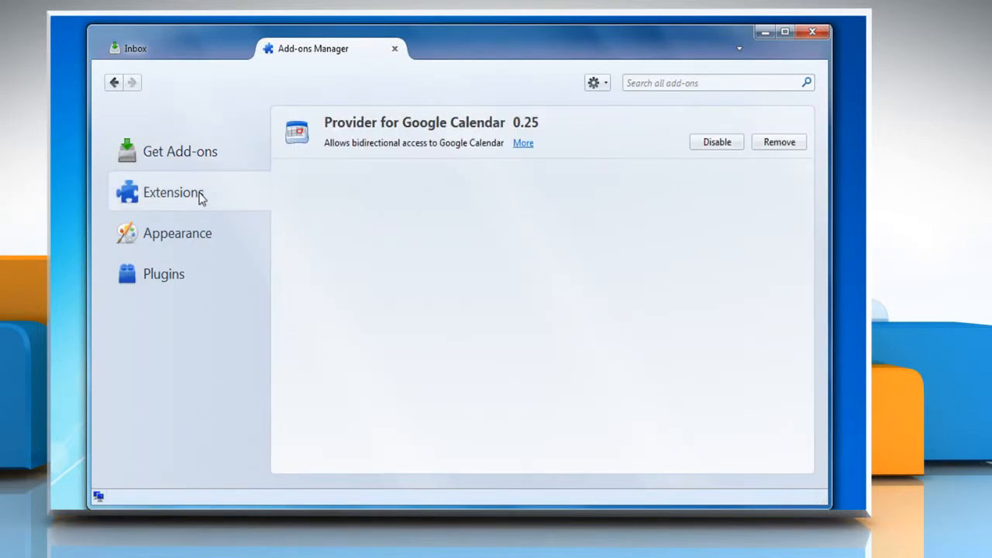
{"action": "mouse_move", "coordinate": [416, 131]}
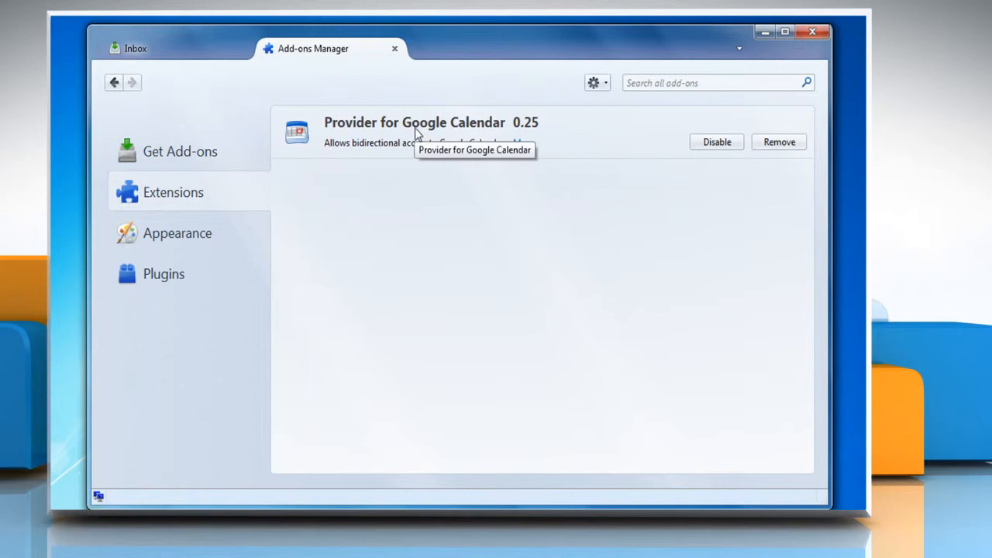
{"action": "mouse_move", "coordinate": [527, 302]}
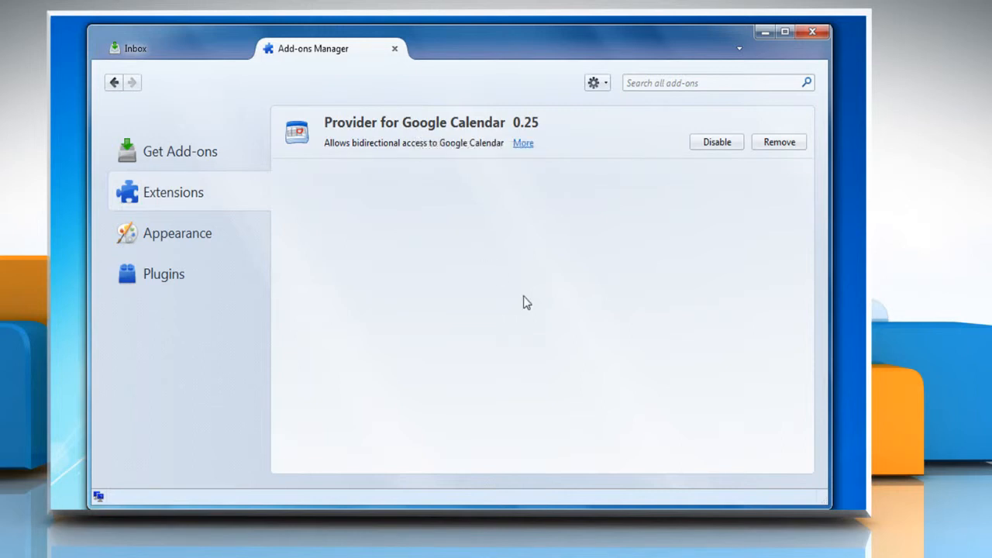